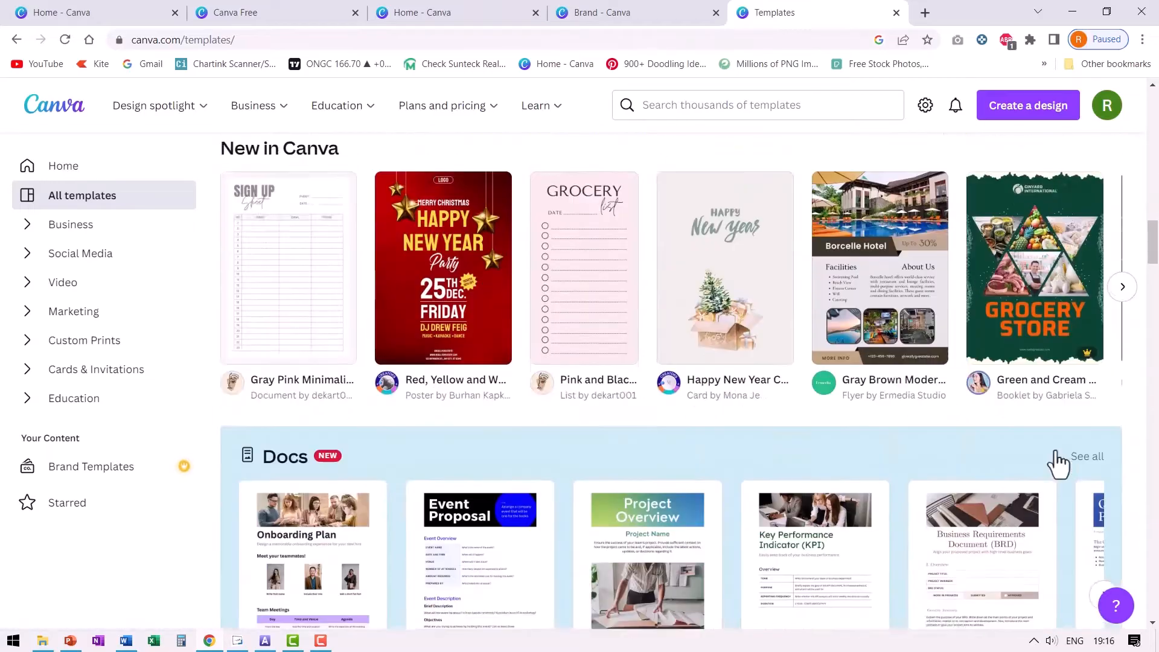
# Browse the template categories like Docs, Instagram Stories and T-Shirts, then bring up Canva Free
pyautogui.scroll(-3)
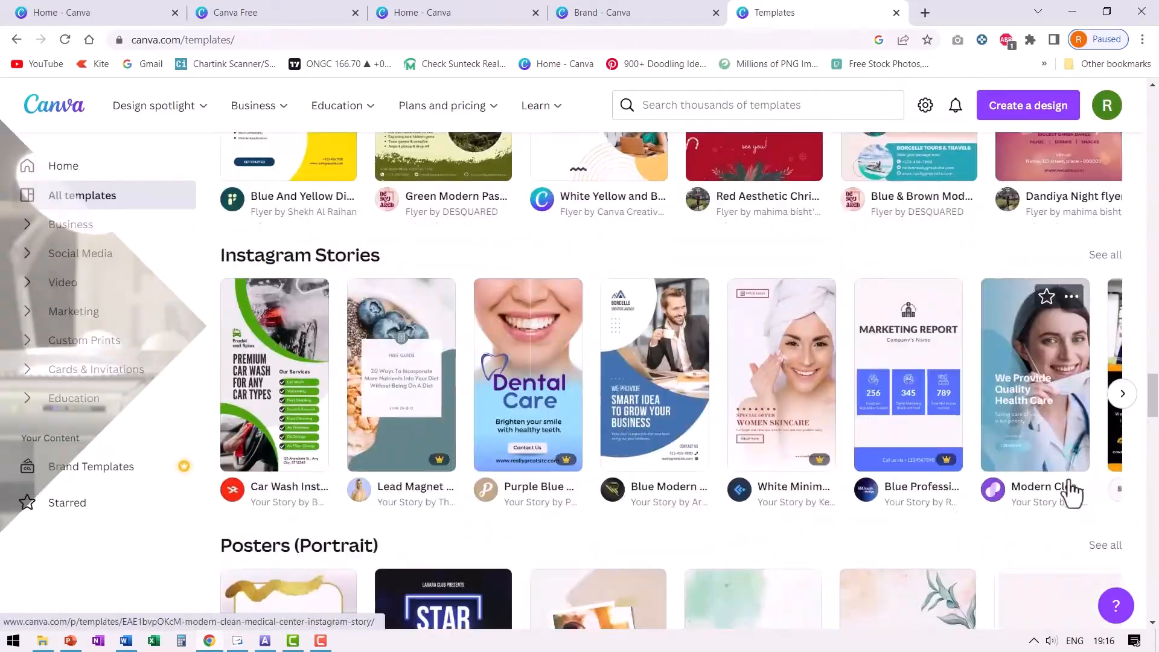
pyautogui.scroll(-3)
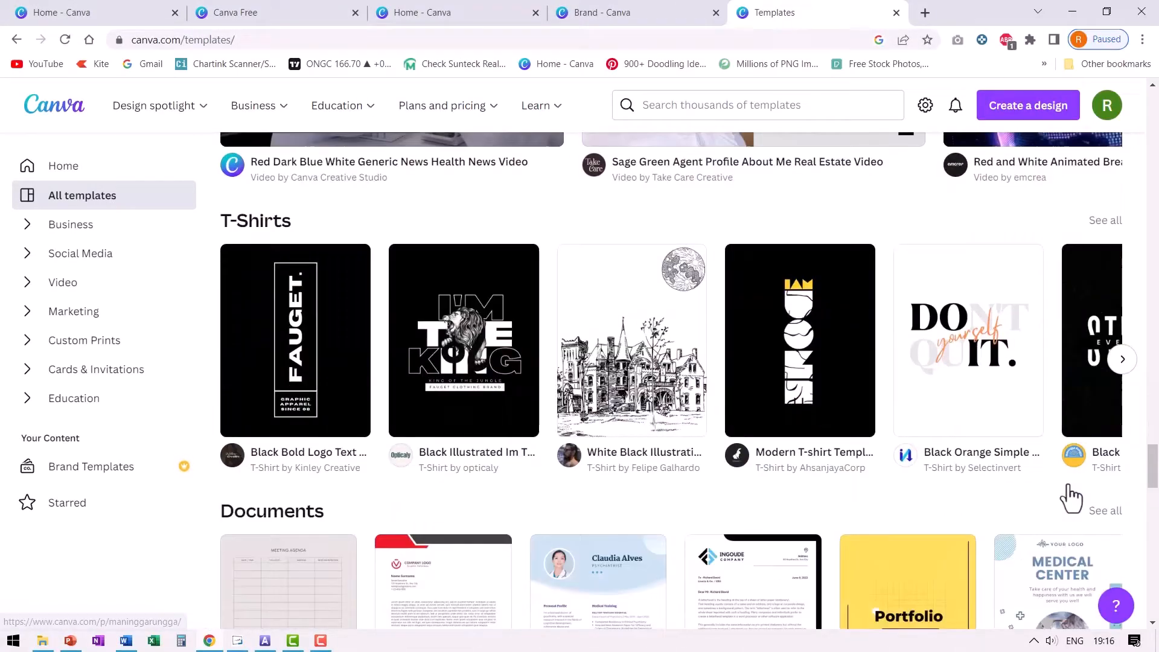
pyautogui.click(82, 13)
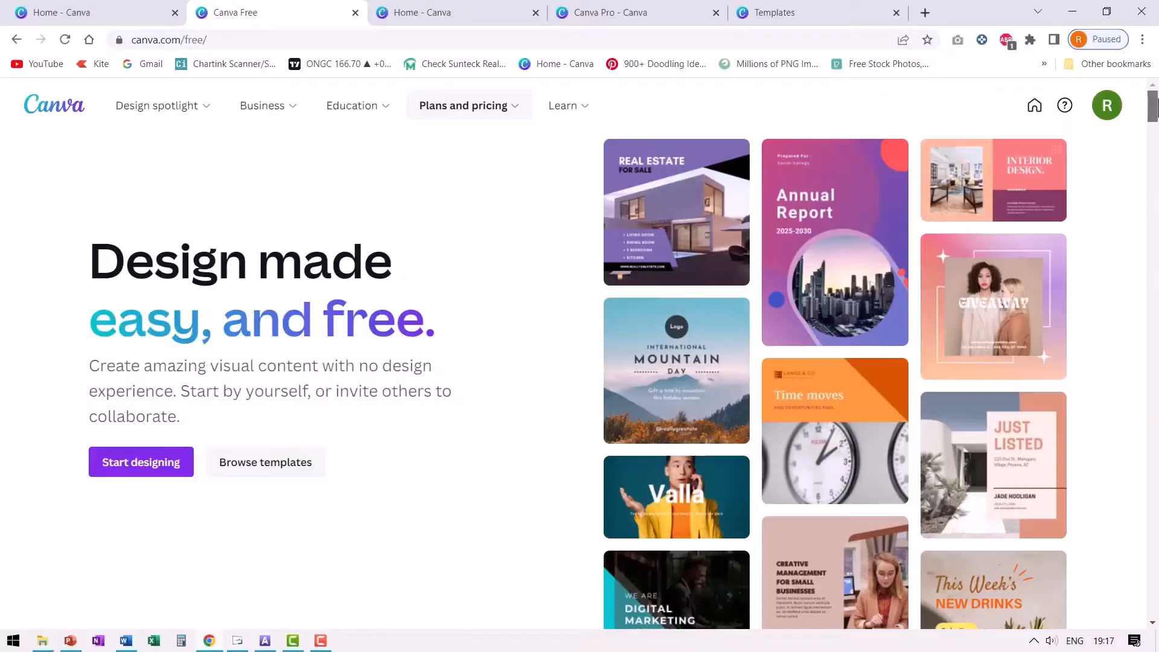
# Scroll through the Canva Free sample designs, then return to the templates gallery
pyautogui.scroll(-3)
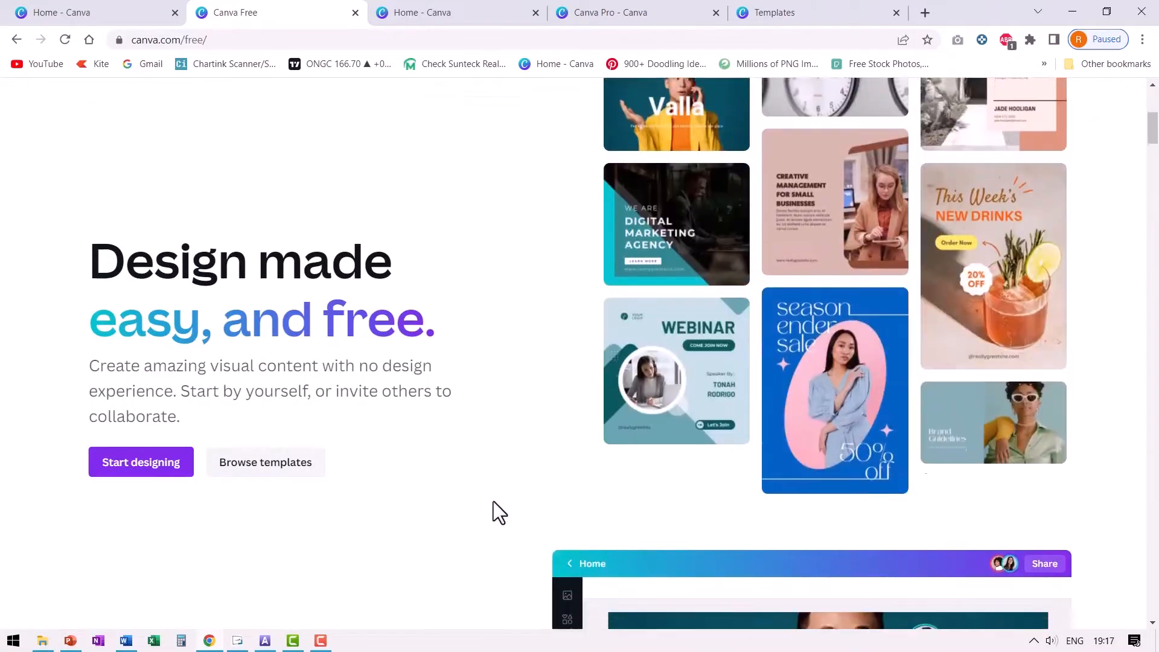
pyautogui.scroll(3)
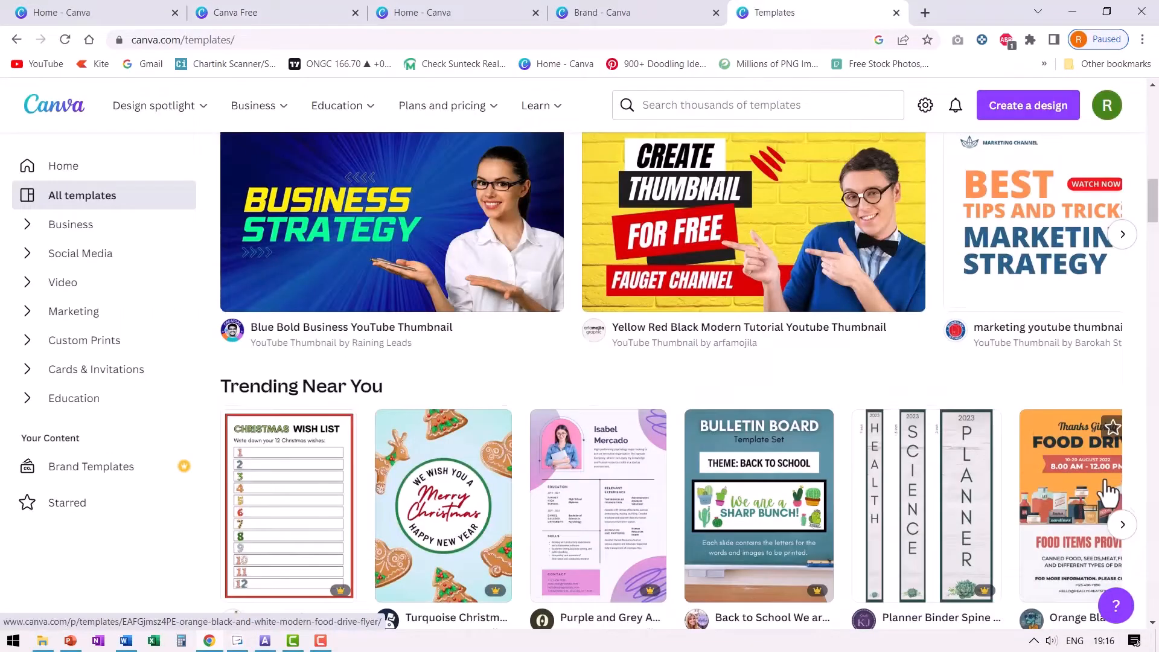
# Scroll the templates gallery past Docs, Facebook Posts and Logos to reach Canva Pro
pyautogui.scroll(-3)
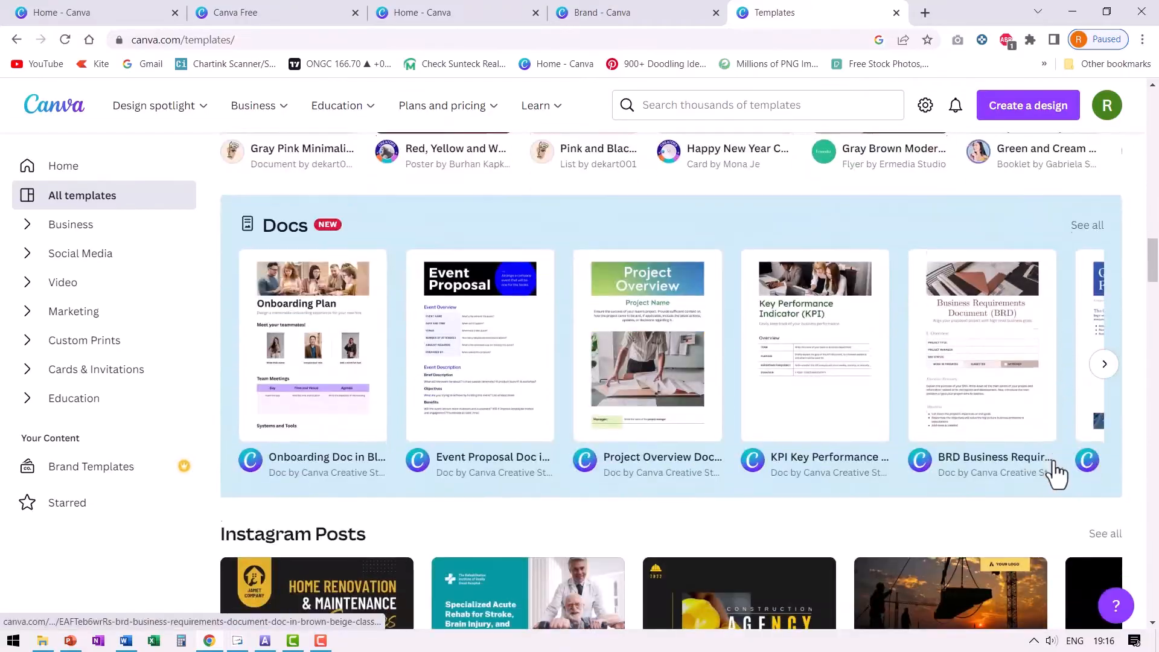
pyautogui.scroll(-3)
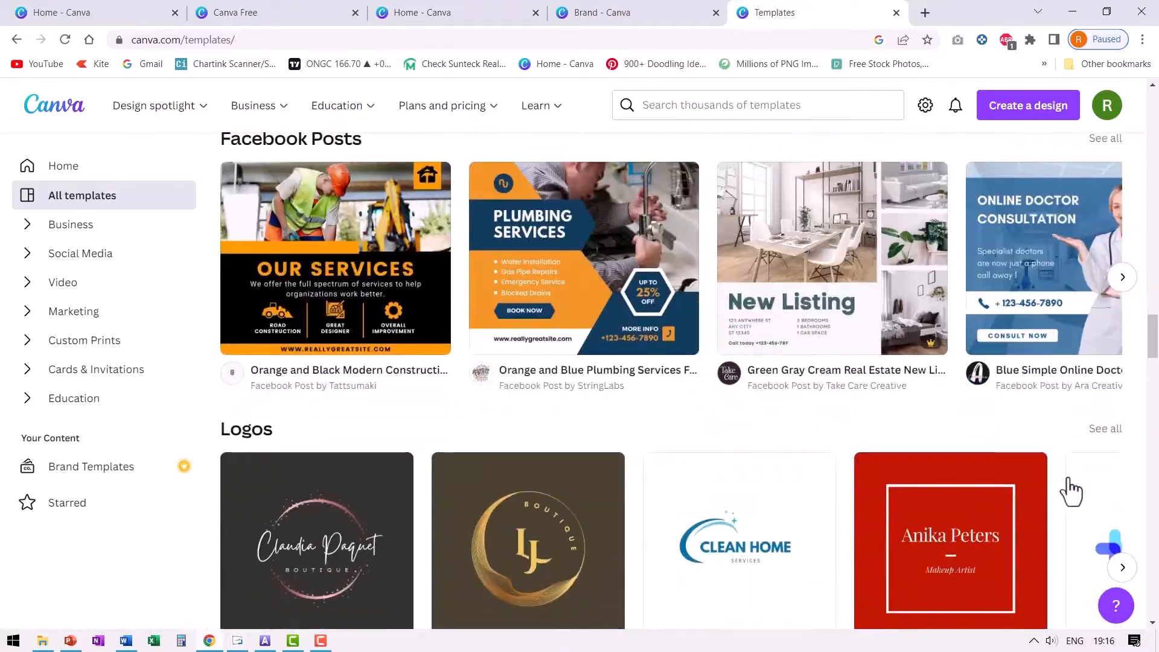
pyautogui.scroll(-3)
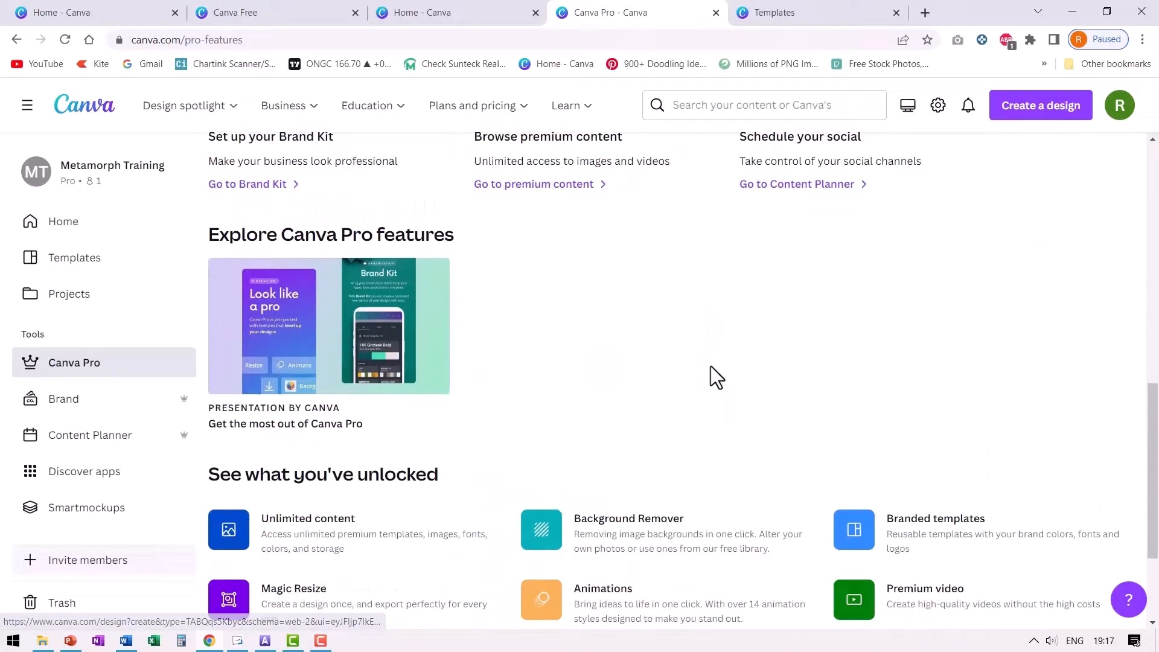
# Review the 'See what you've unlocked' Pro features list, then reopen the Canva Free page
pyautogui.scroll(-3)
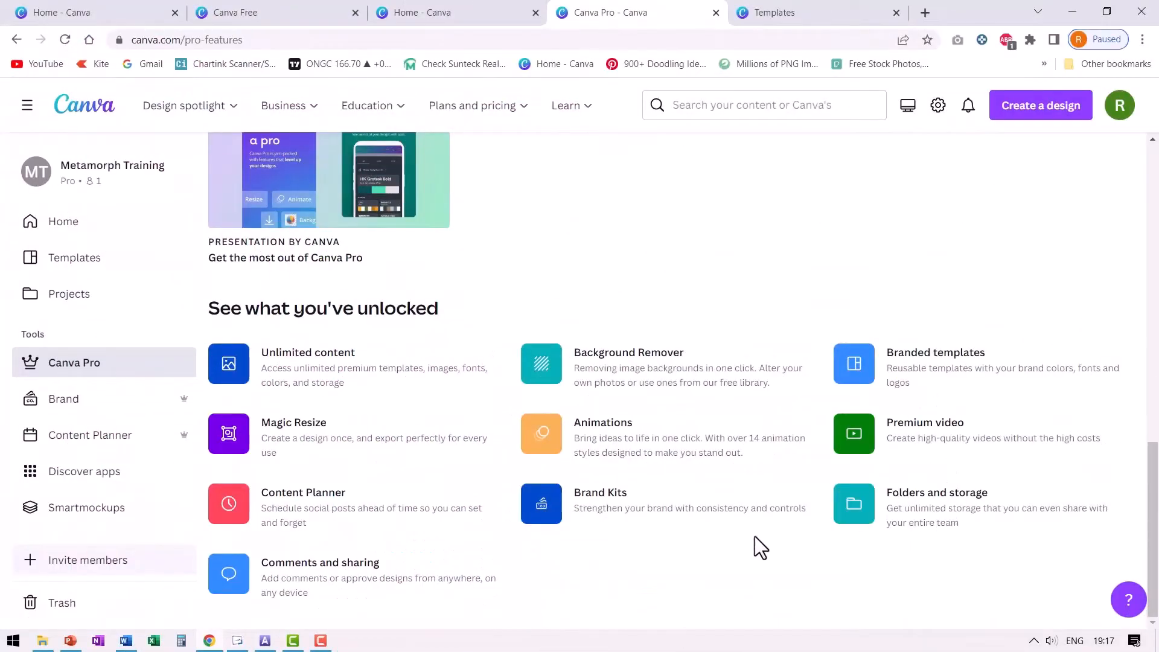
pyautogui.click(274, 13)
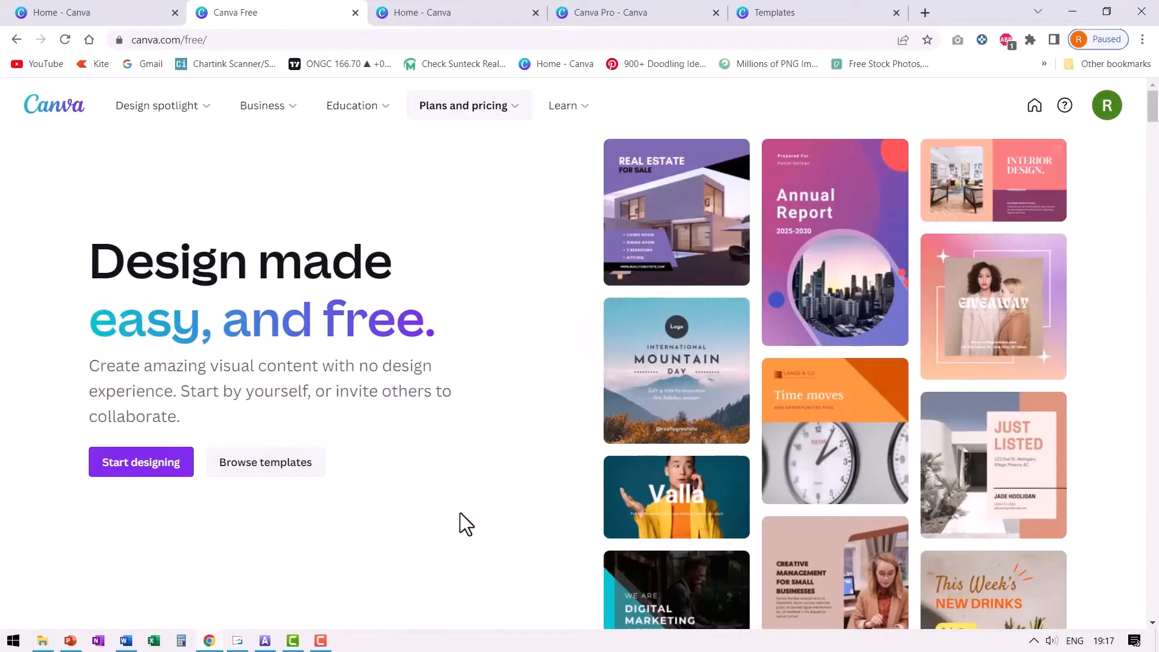
pyautogui.scroll(-3)
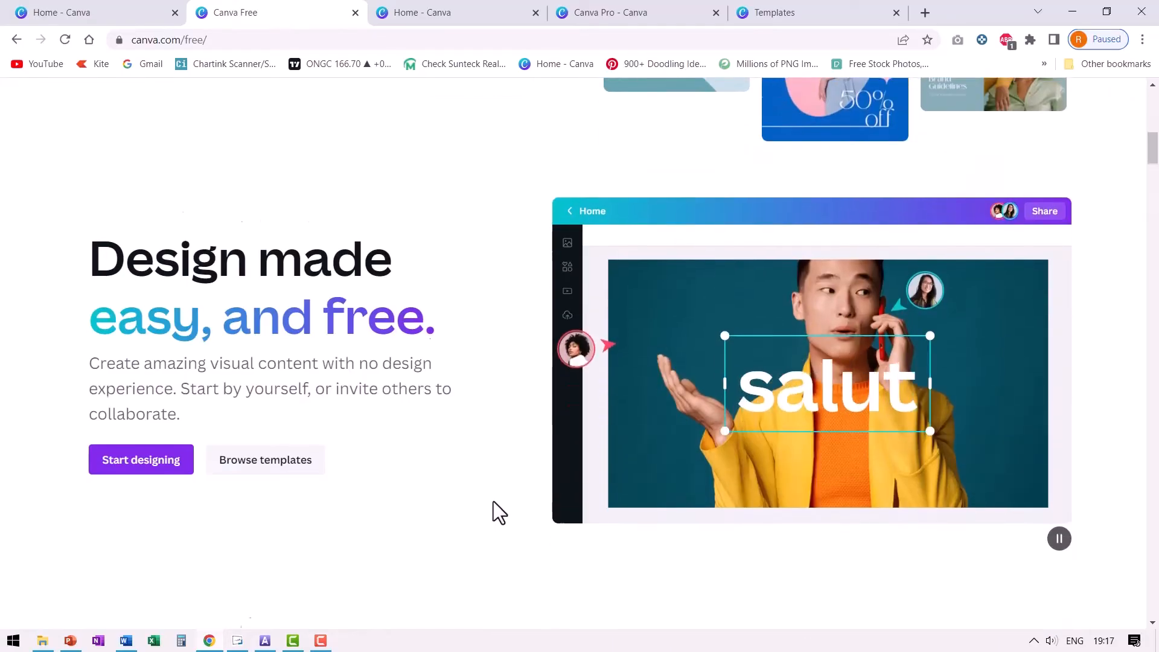
pyautogui.scroll(-3)
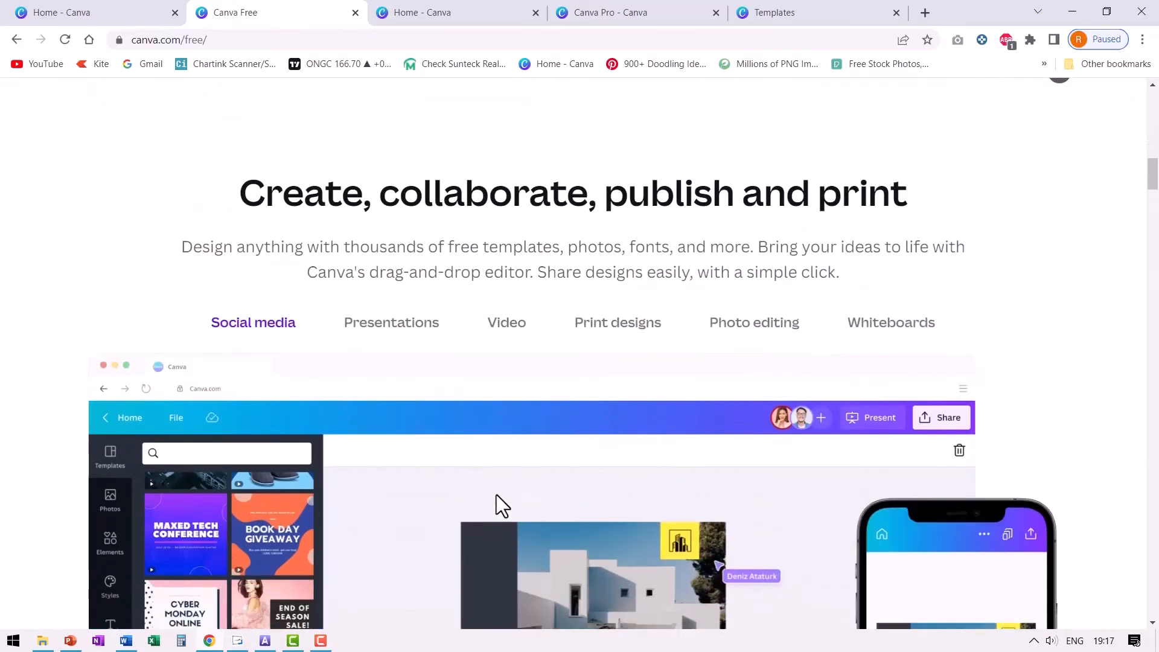
pyautogui.scroll(-3)
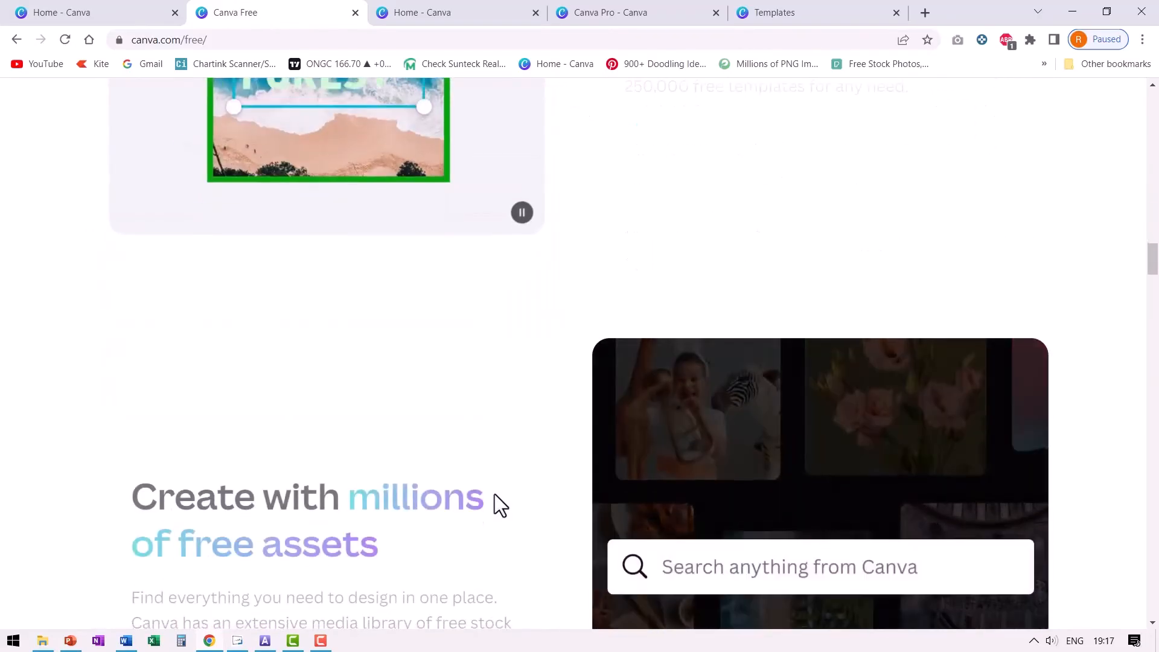
pyautogui.scroll(-3)
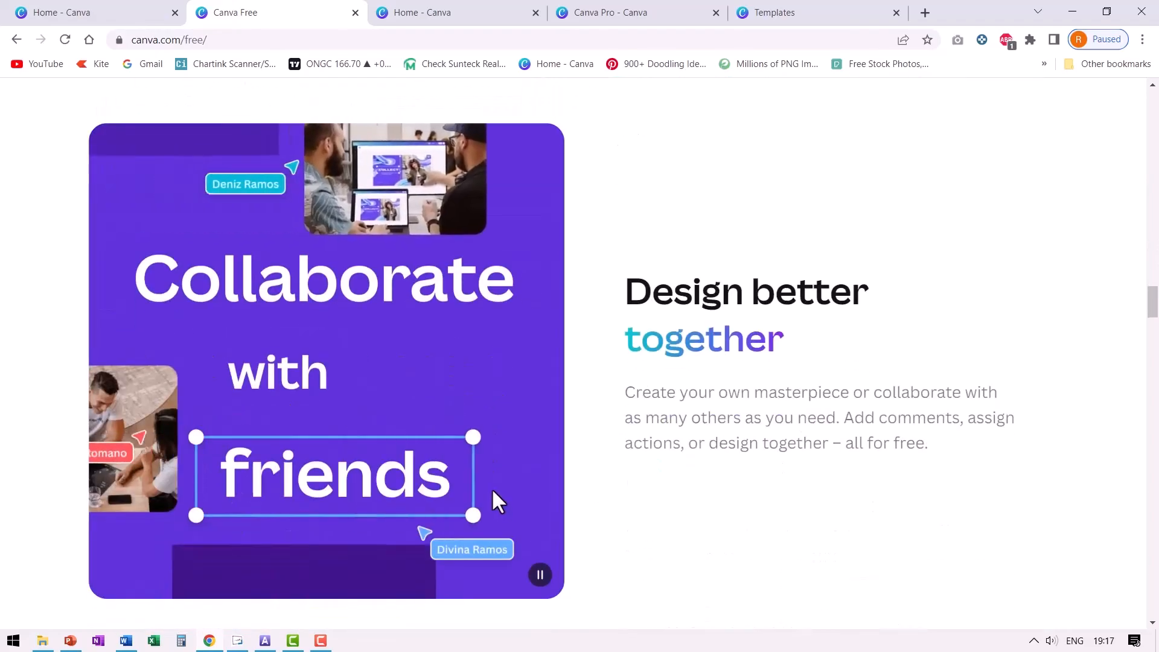
pyautogui.scroll(-3)
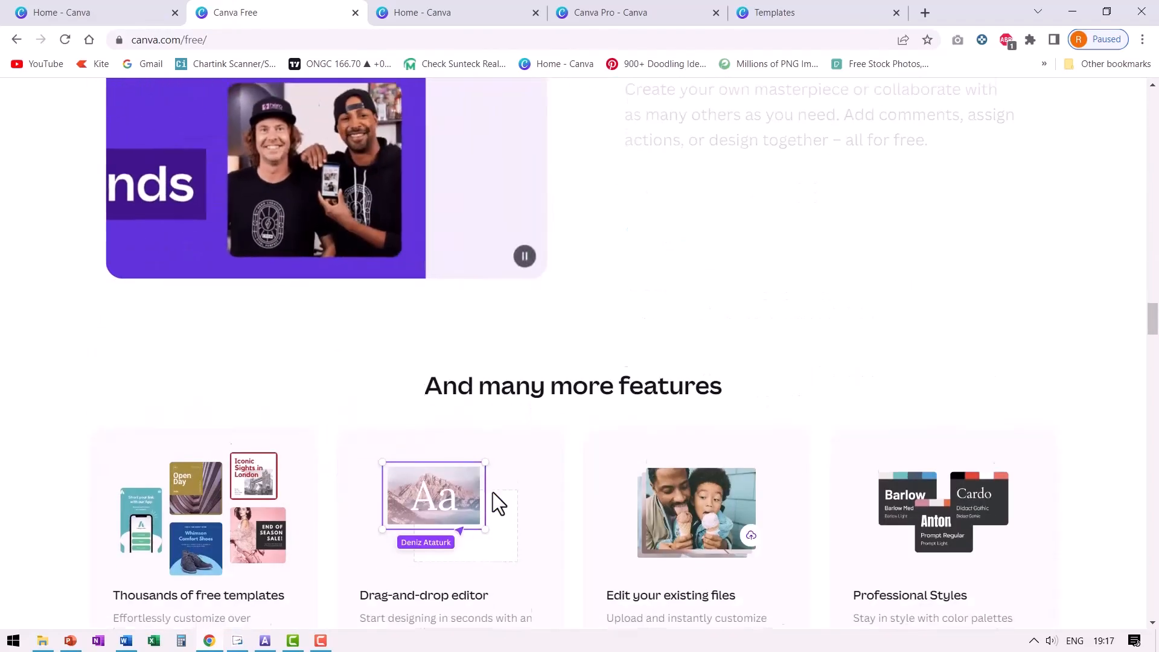
pyautogui.scroll(-3)
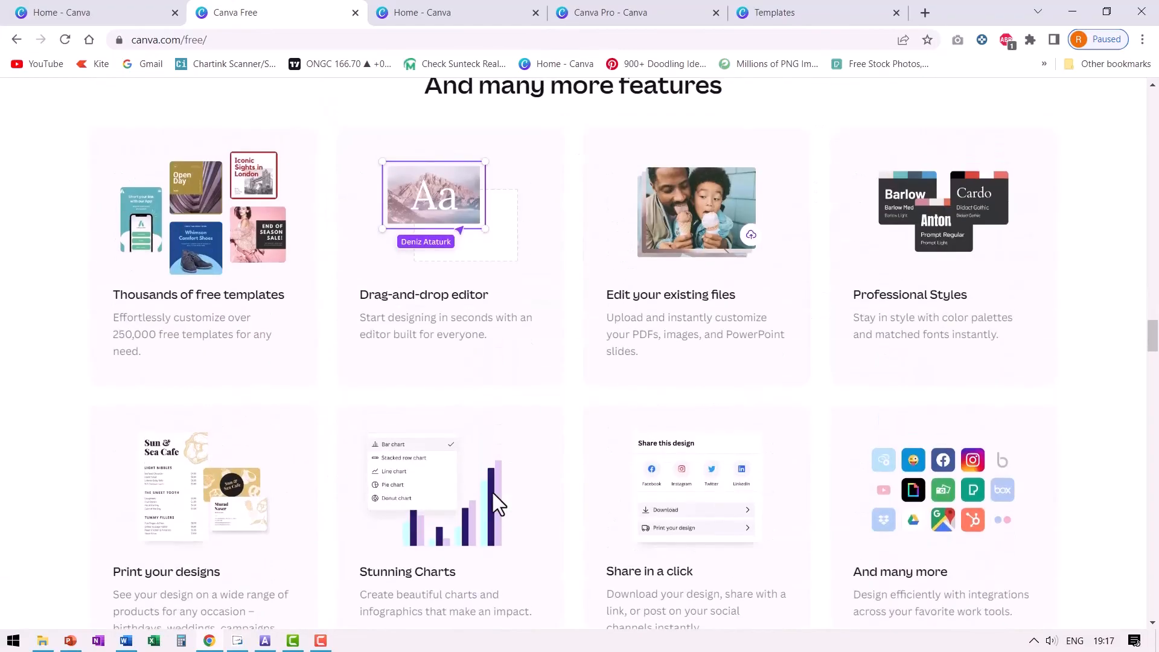